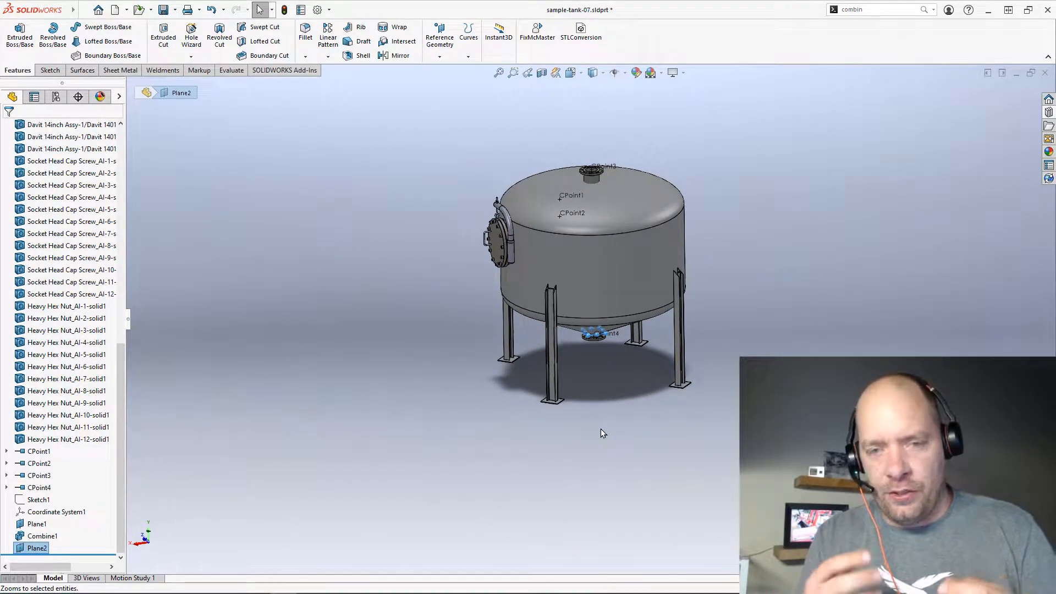
{"action": "mouse_move", "coordinate": [632, 441]}
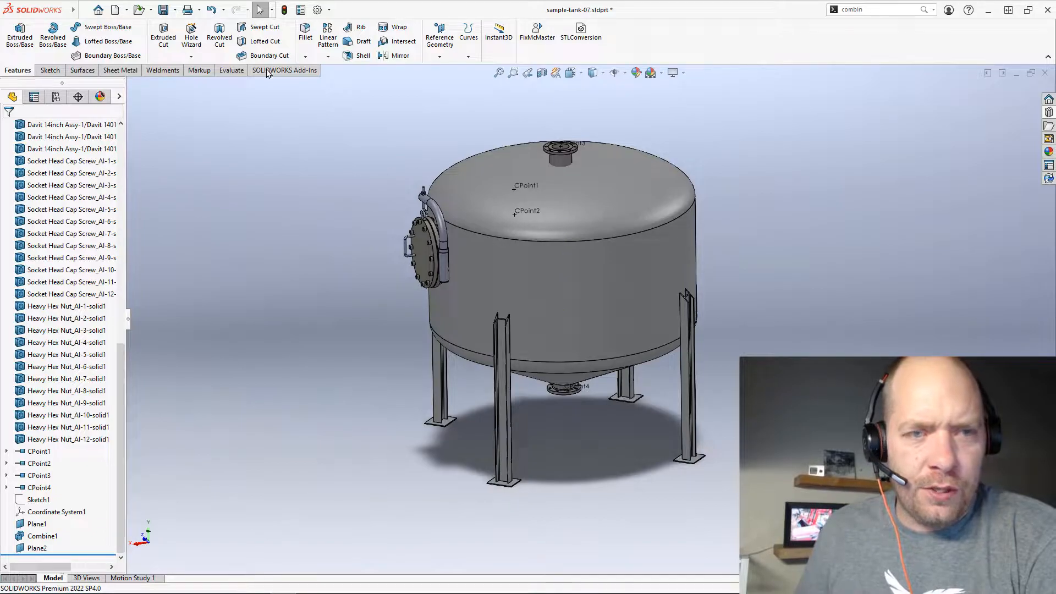
Step: Start an Intersect feature on the tank part from the Features tab
{"action": "left_click", "coordinate": [402, 36]}
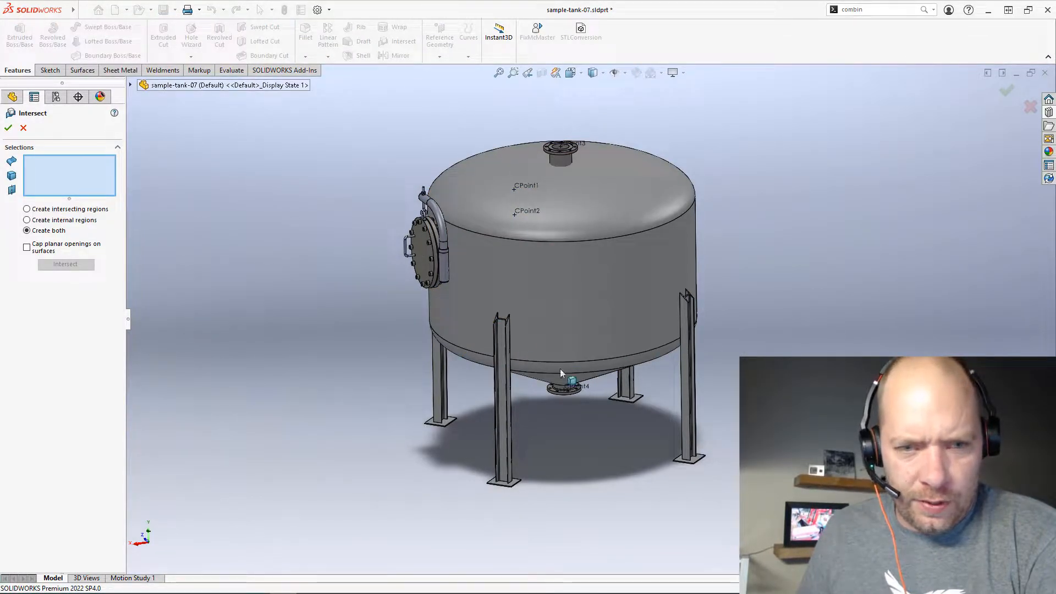
Step: Select Plane1 and Plane2 from the flyout tree, then calculate the intersect regions
{"action": "left_click", "coordinate": [139, 85]}
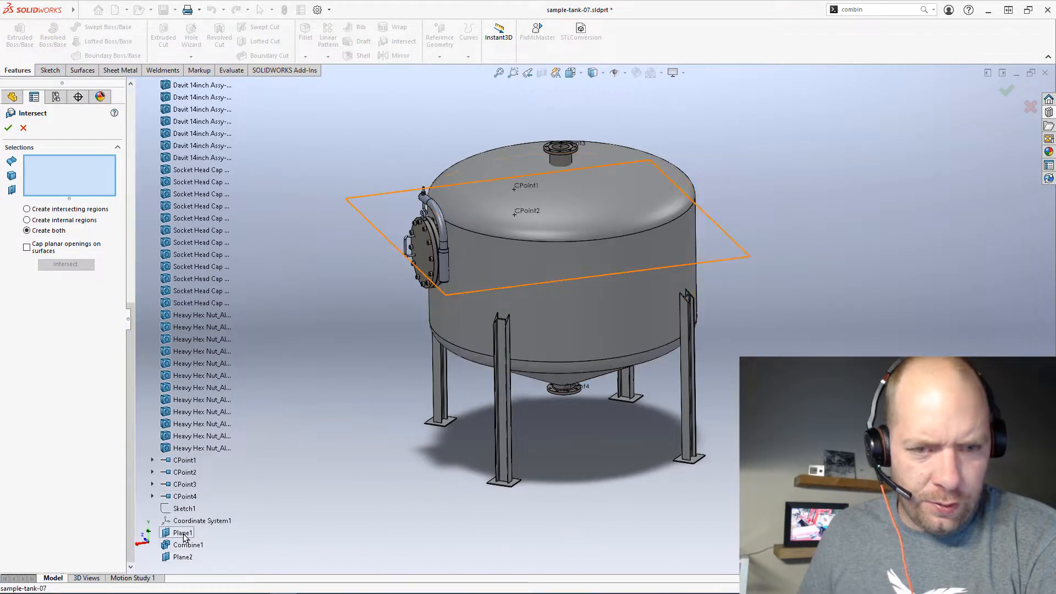
{"action": "left_click", "coordinate": [182, 533]}
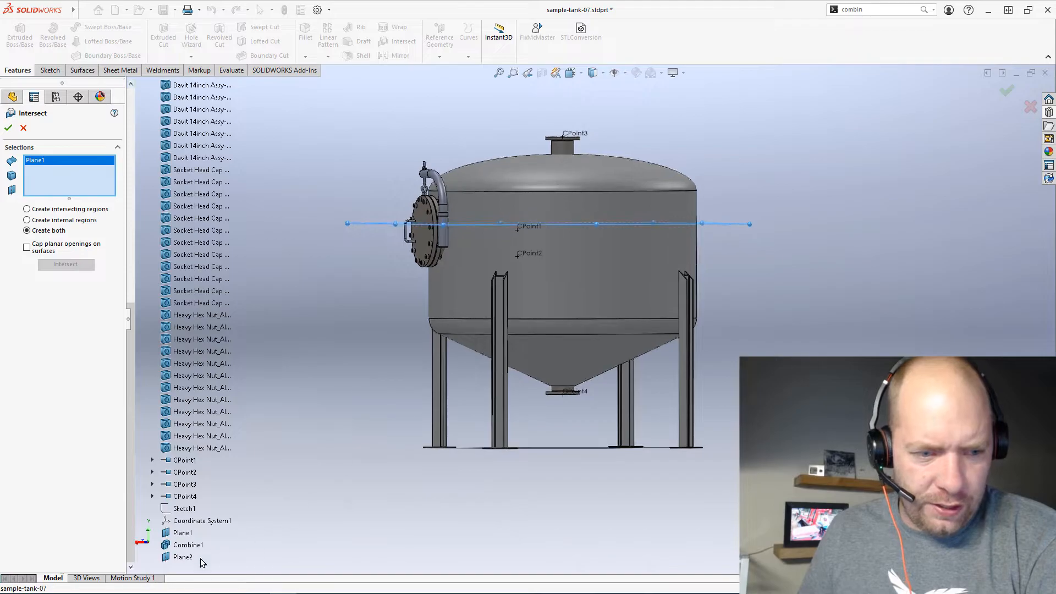
{"action": "left_click", "coordinate": [182, 557]}
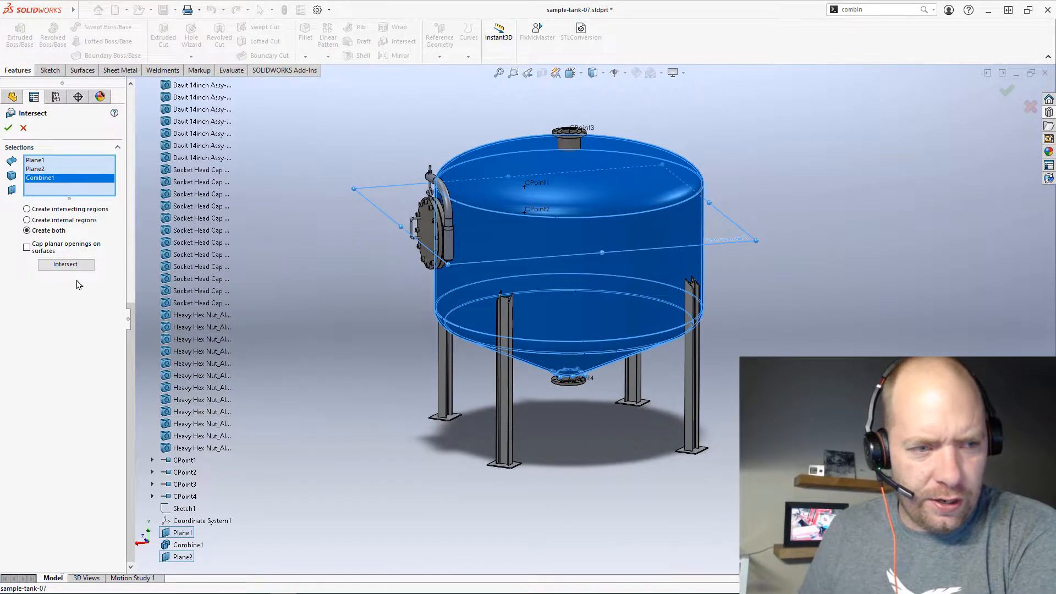
{"action": "left_click", "coordinate": [65, 264]}
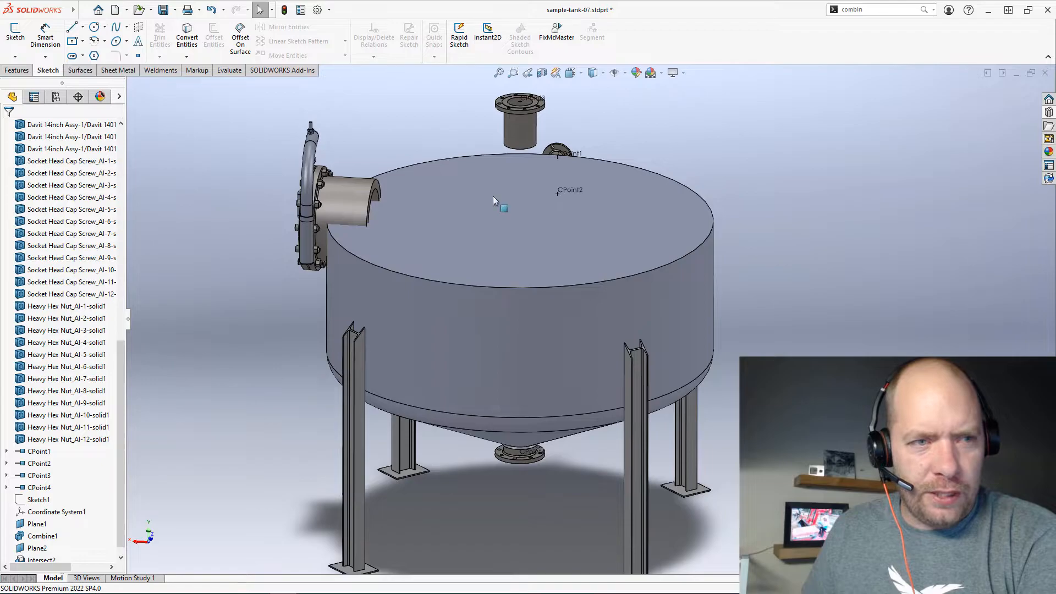
Step: Open Mass Properties from the Evaluate tab and clear the whole part from the selection
{"action": "left_click", "coordinate": [229, 70]}
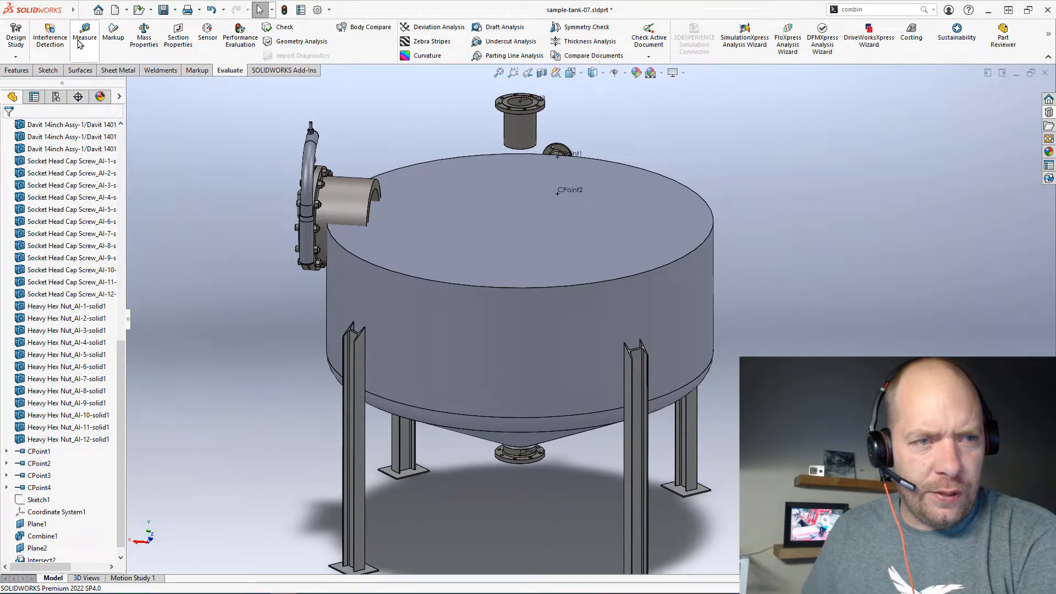
{"action": "mouse_move", "coordinate": [143, 34]}
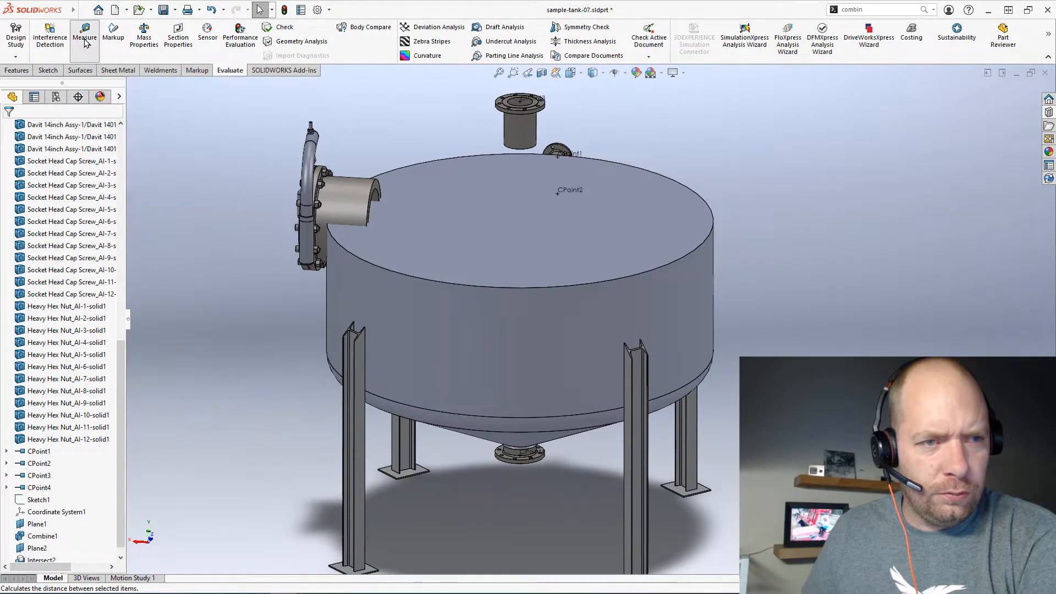
{"action": "left_click", "coordinate": [144, 35]}
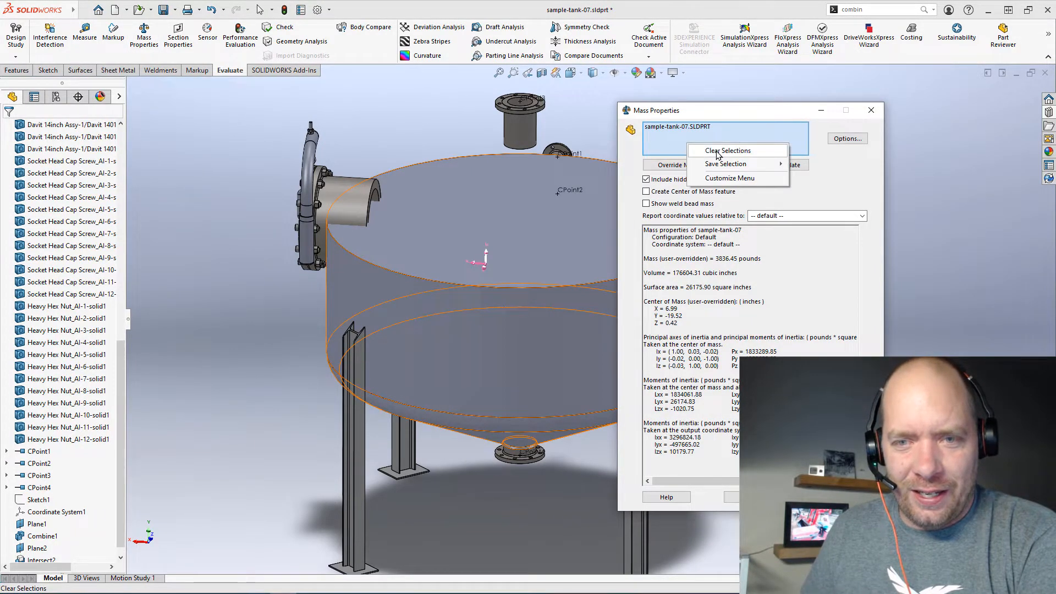
{"action": "left_click", "coordinate": [732, 151]}
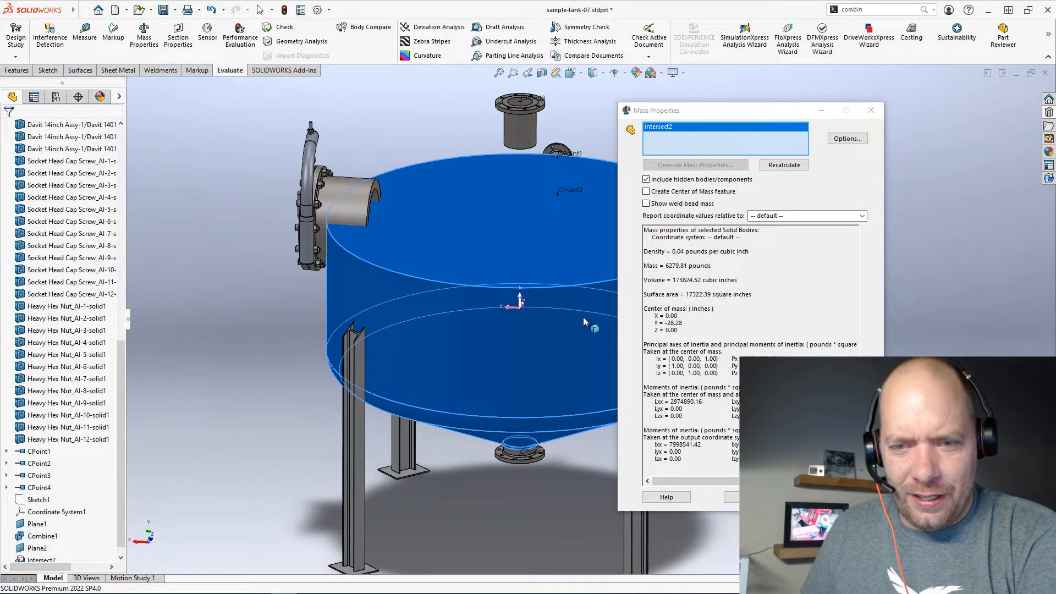